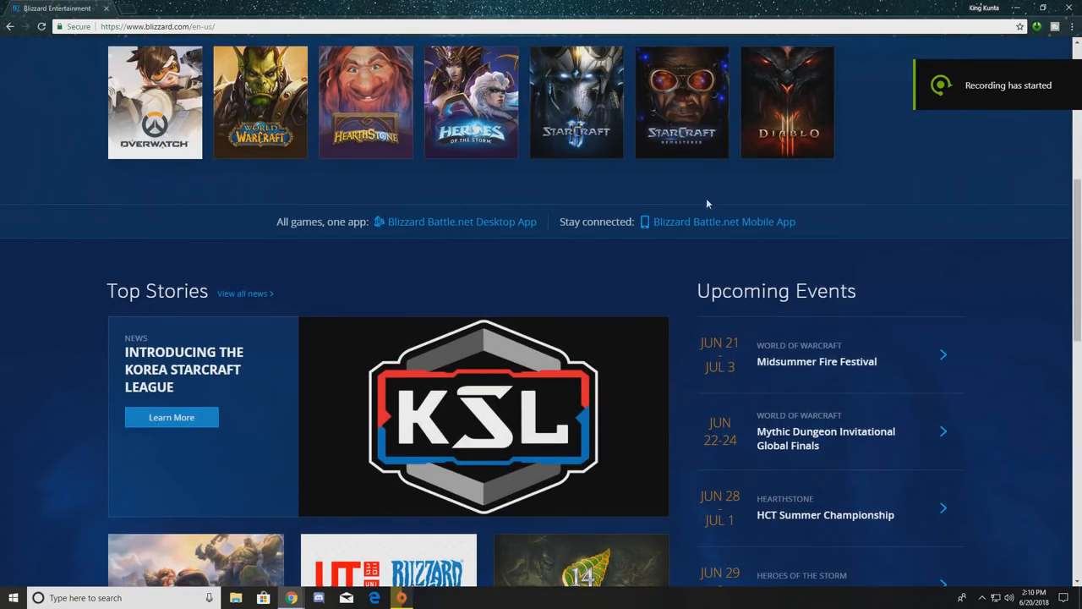
Step: Browse the Blizzard home page banners, then go to the Support section from the top navigation
scroll(down, 3)
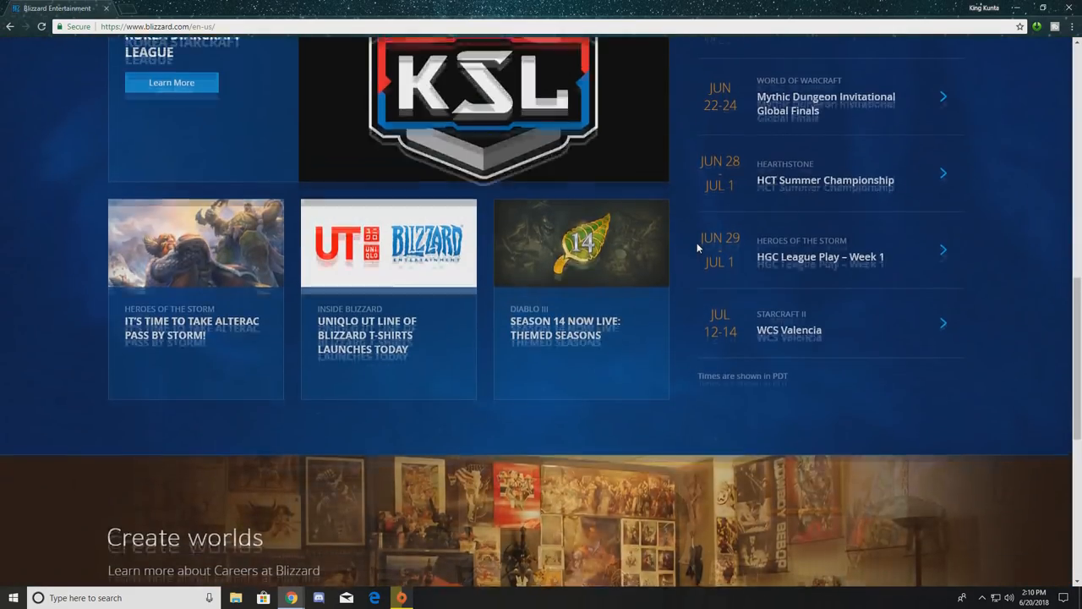
scroll(up, 3)
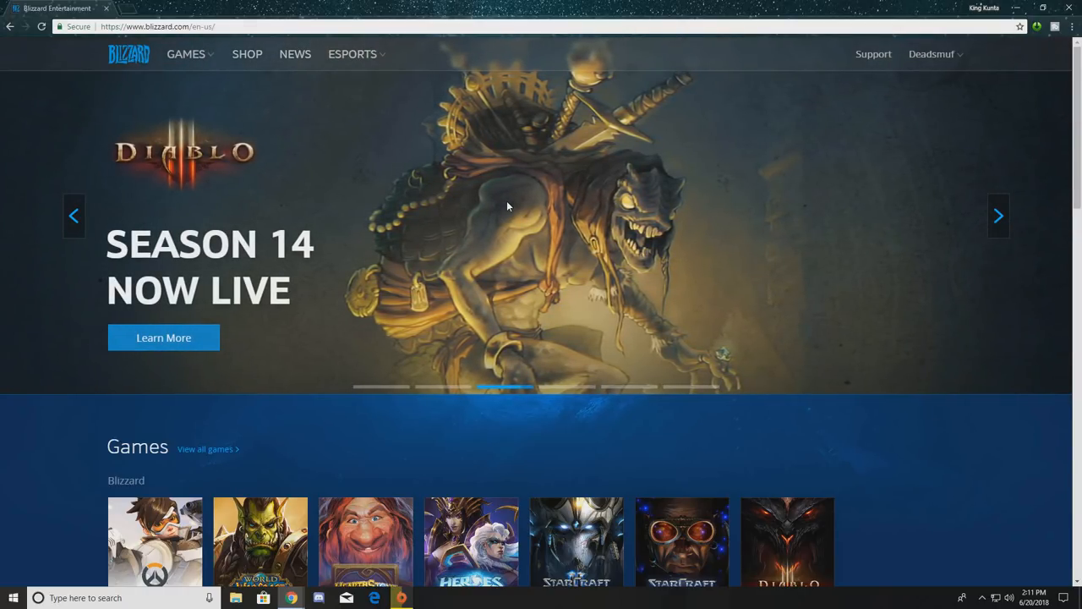
click(997, 217)
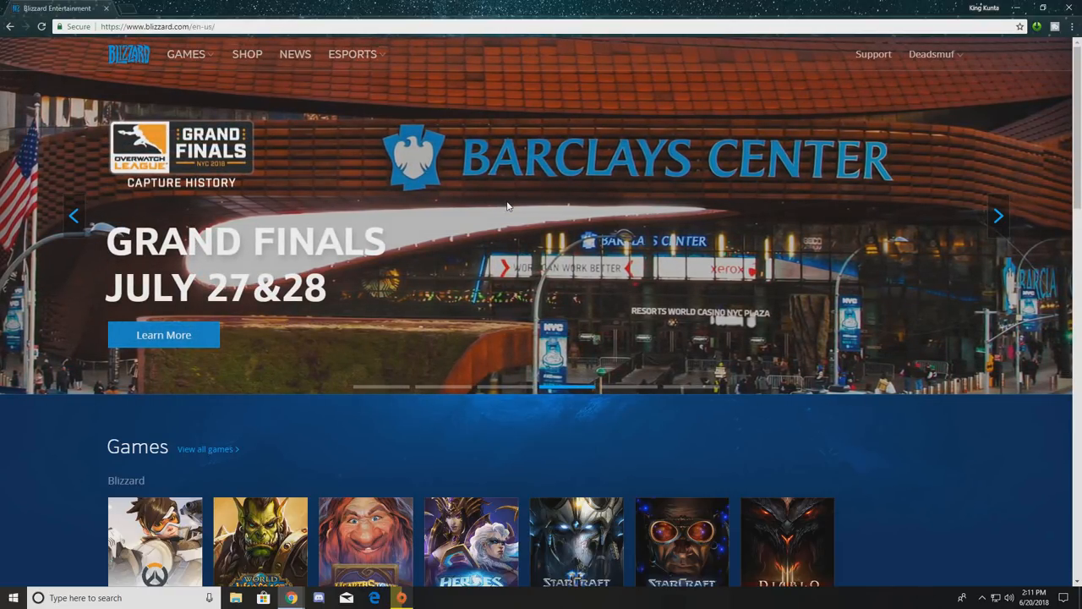
click(997, 215)
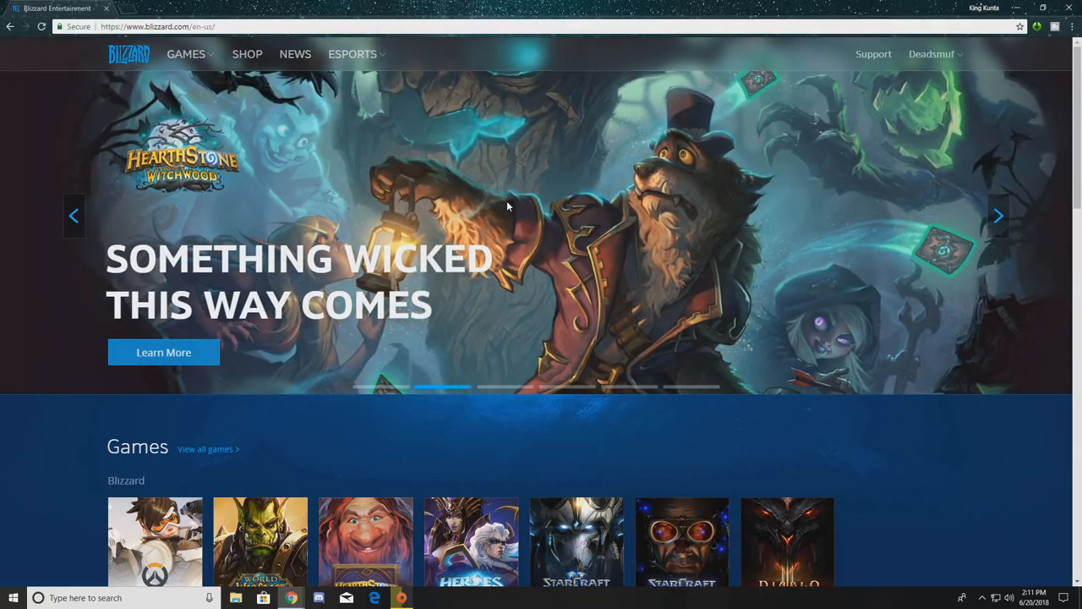
click(998, 216)
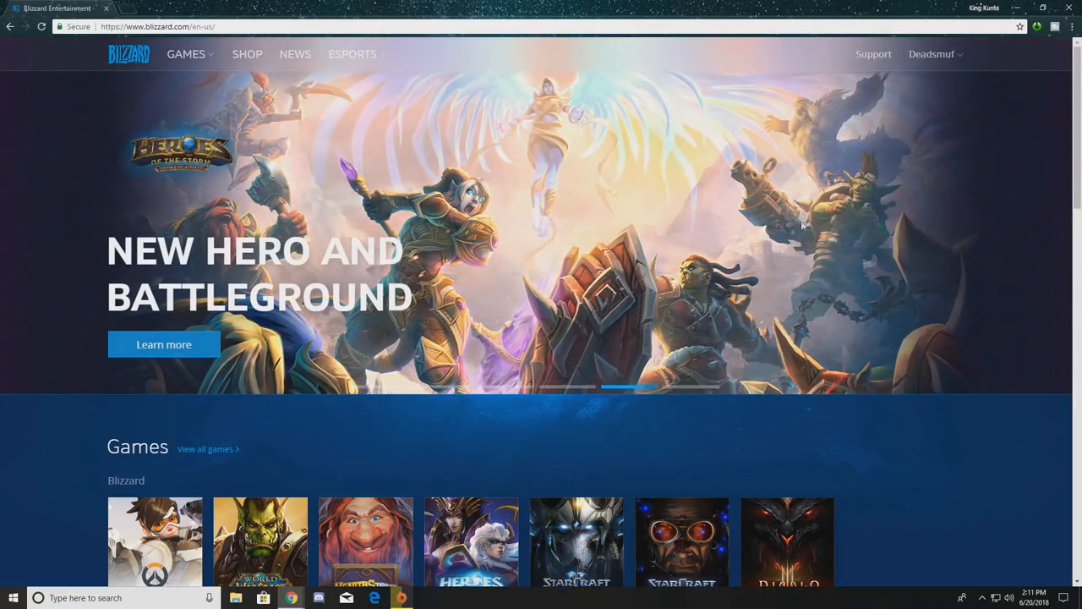
click(872, 54)
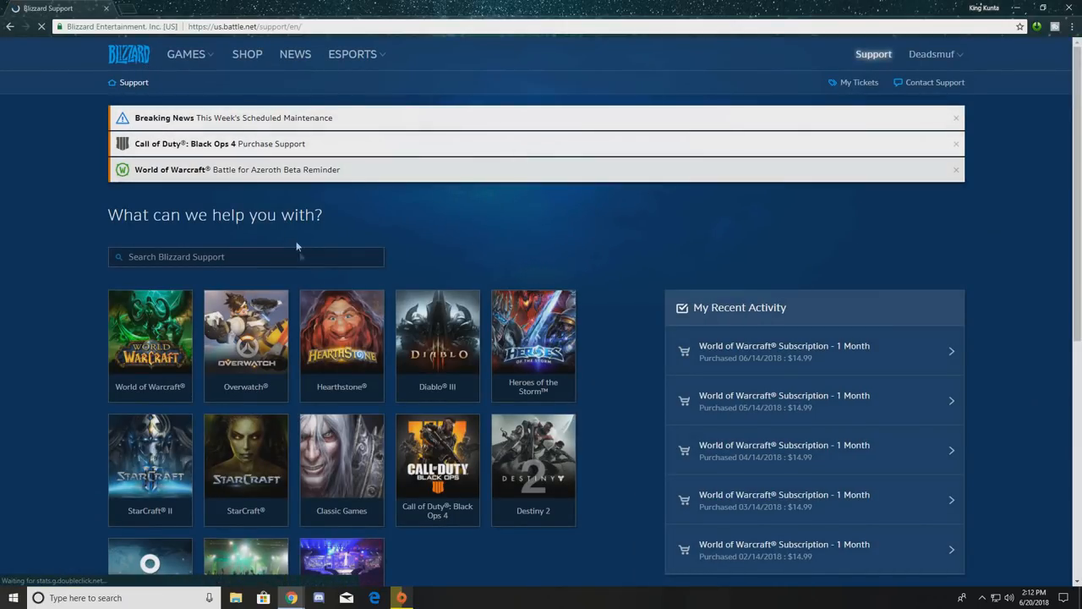
click(128, 52)
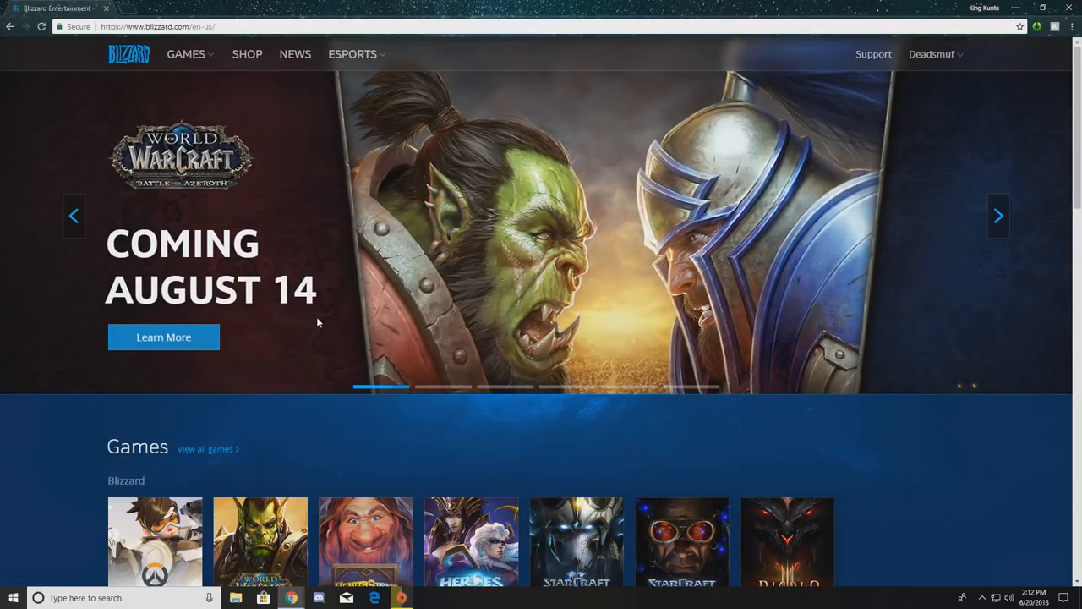
click(997, 215)
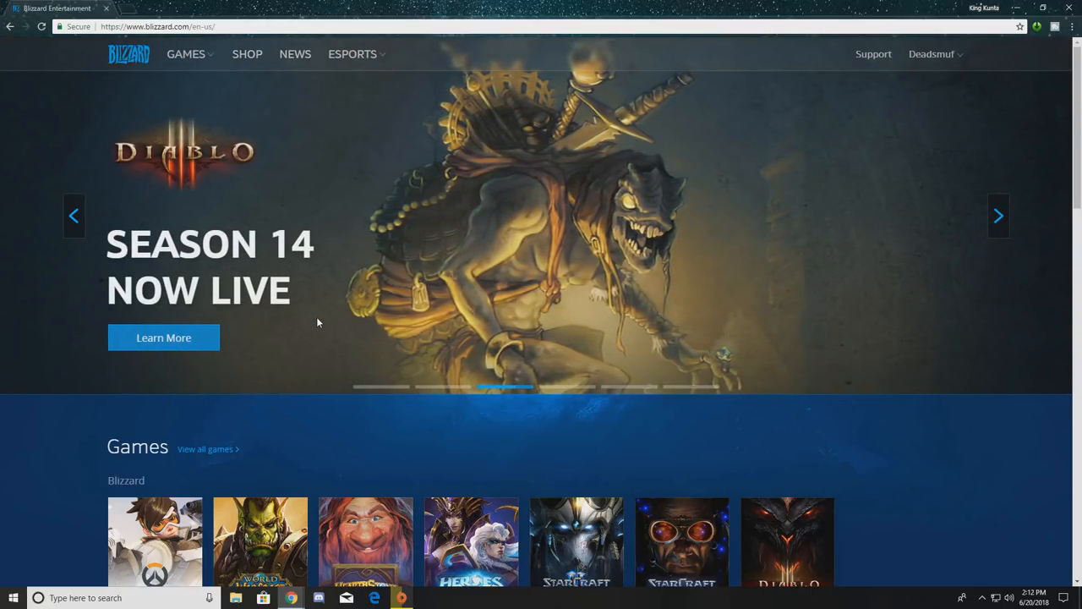
click(998, 217)
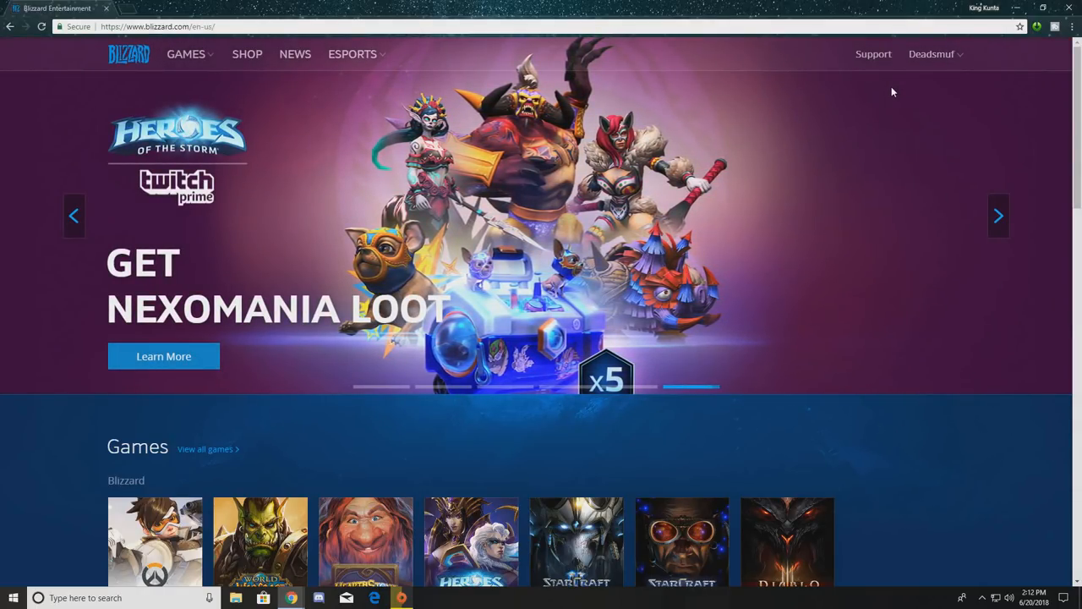
click(998, 215)
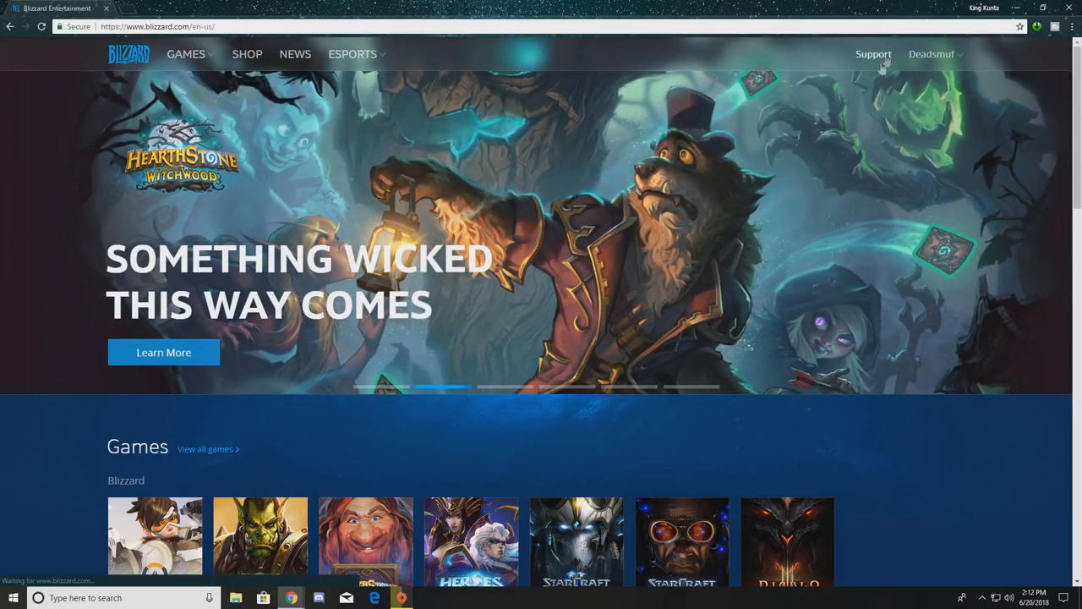
click(872, 54)
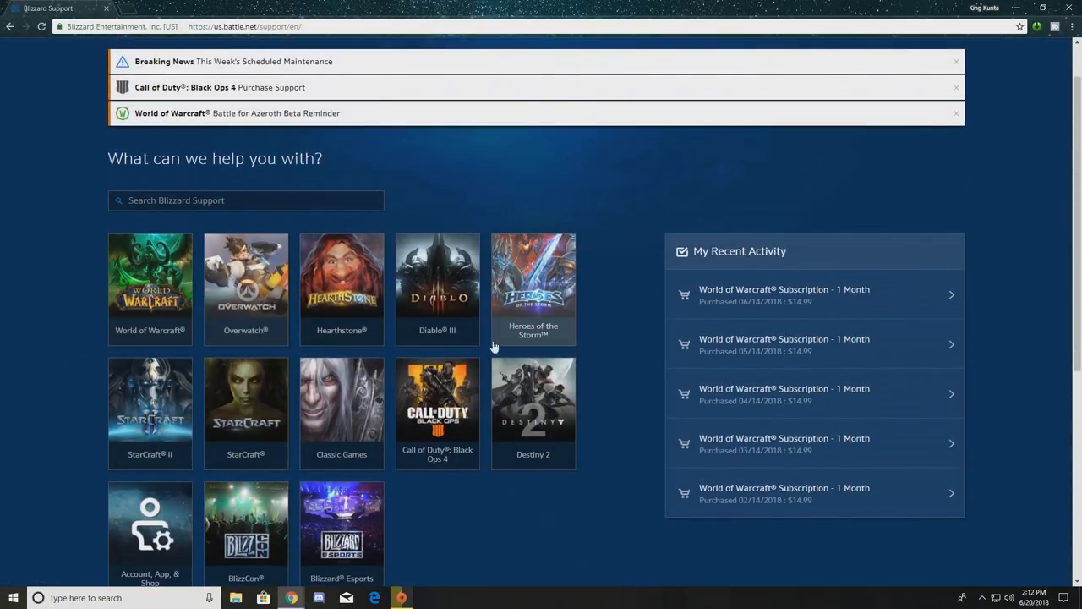
Step: Choose World of Warcraft, settle on the Account category after glancing at Payments, and start Contact Support
click(149, 288)
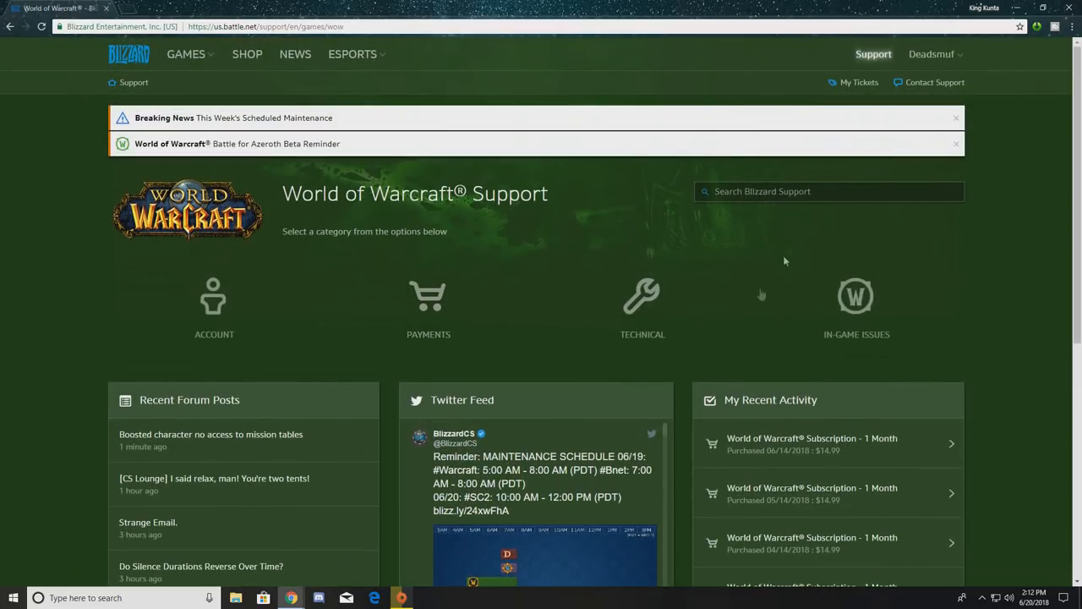
mouse_move(493, 250)
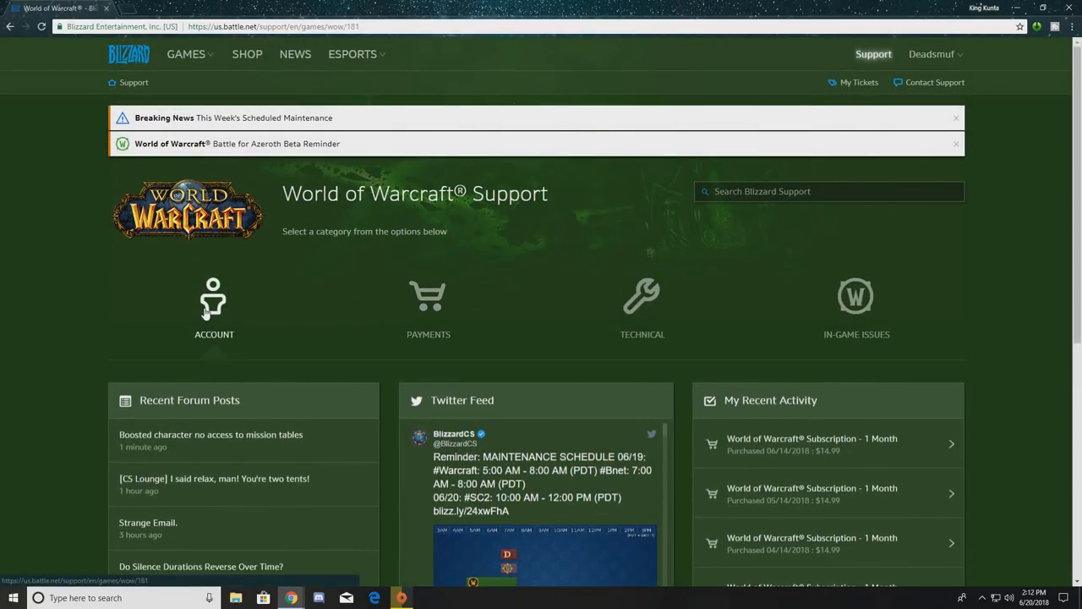
click(213, 304)
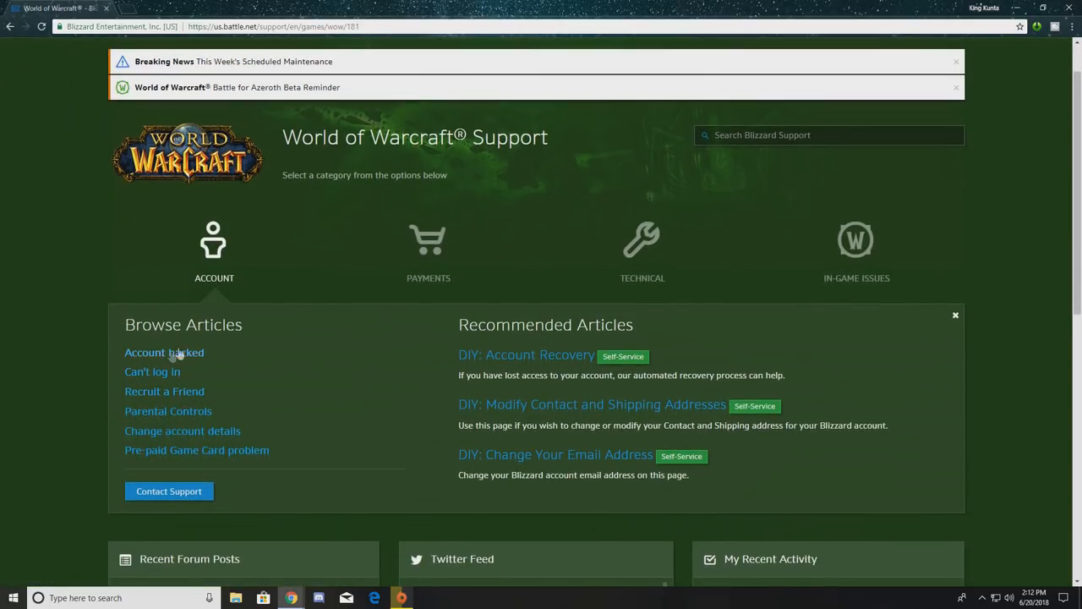
click(430, 250)
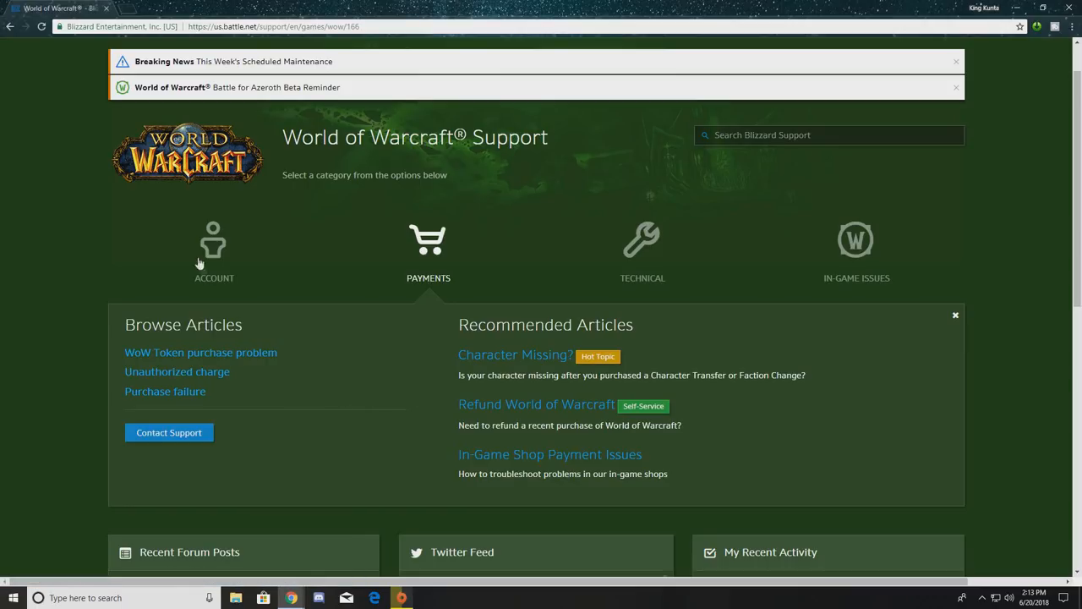
click(213, 250)
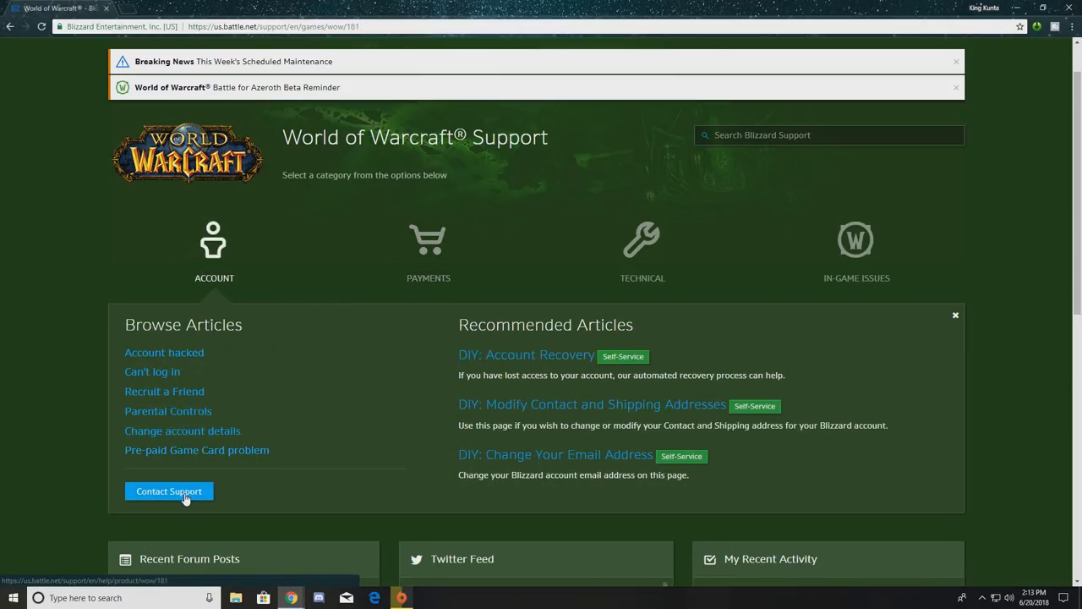
click(169, 491)
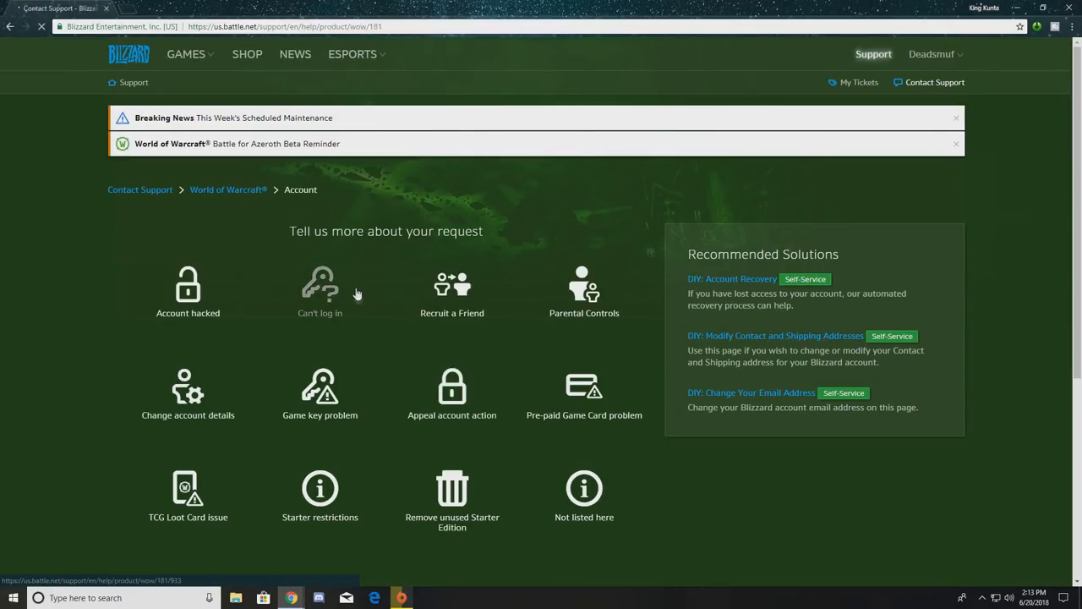
Step: Choose the 'Not listed here' topic and request support through the Web Ticket contact channel
click(585, 497)
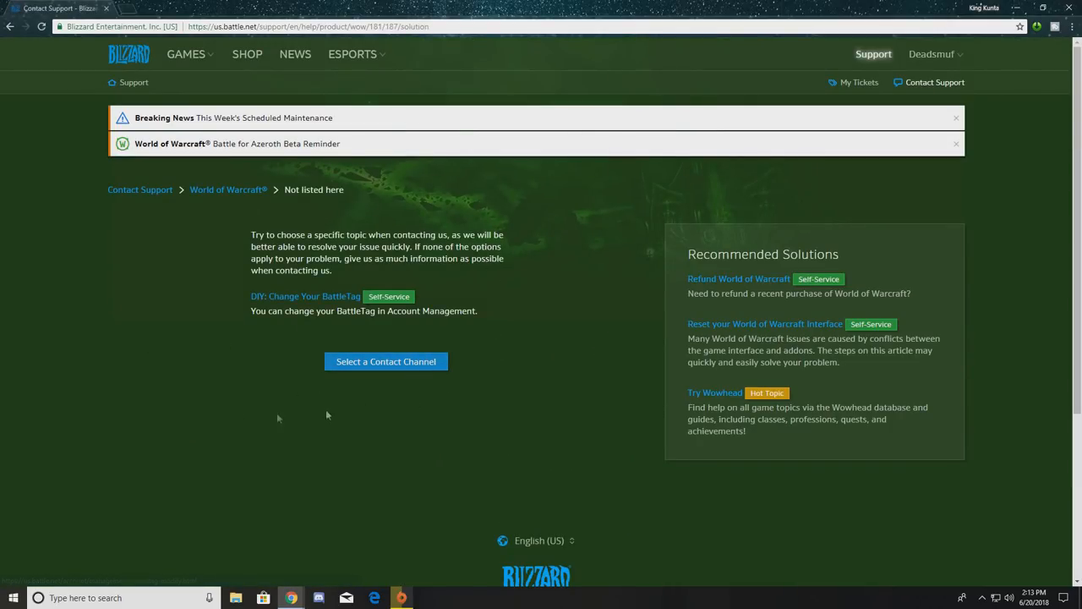
click(385, 362)
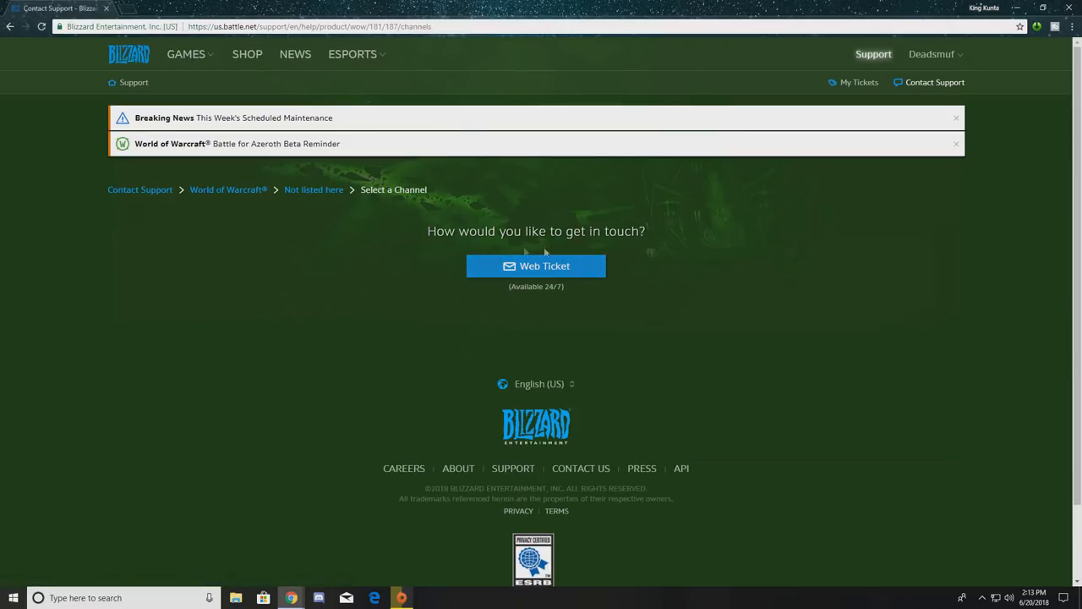
click(536, 265)
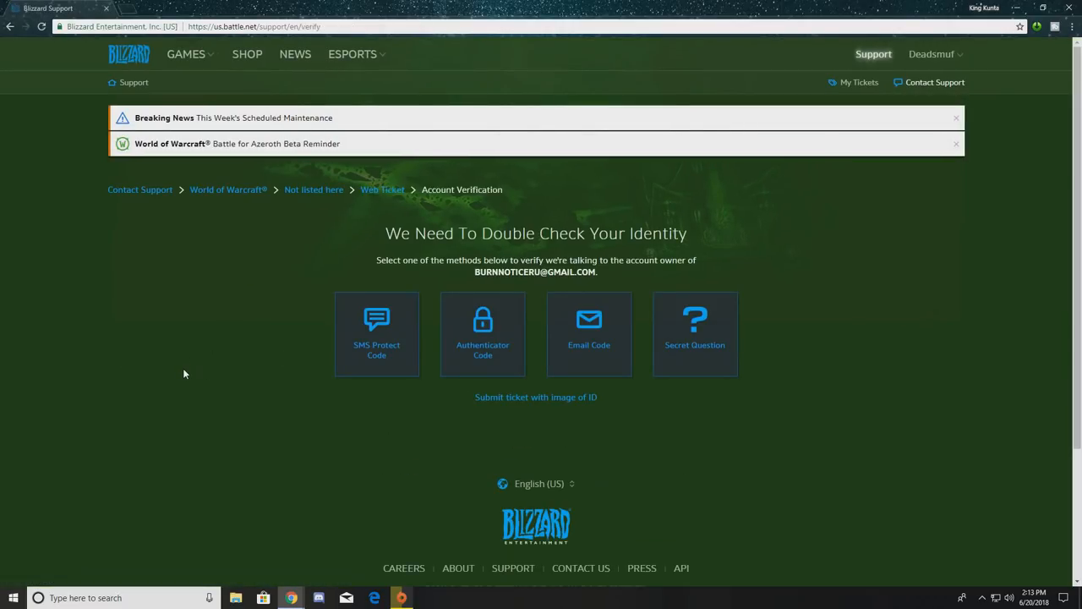
mouse_move(906, 301)
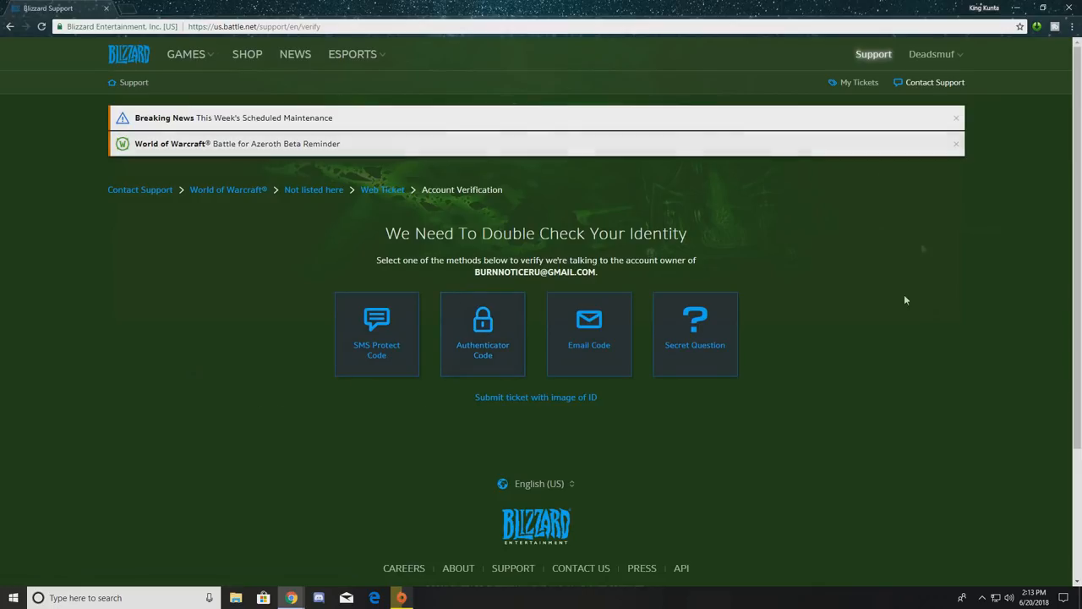
mouse_move(702, 361)
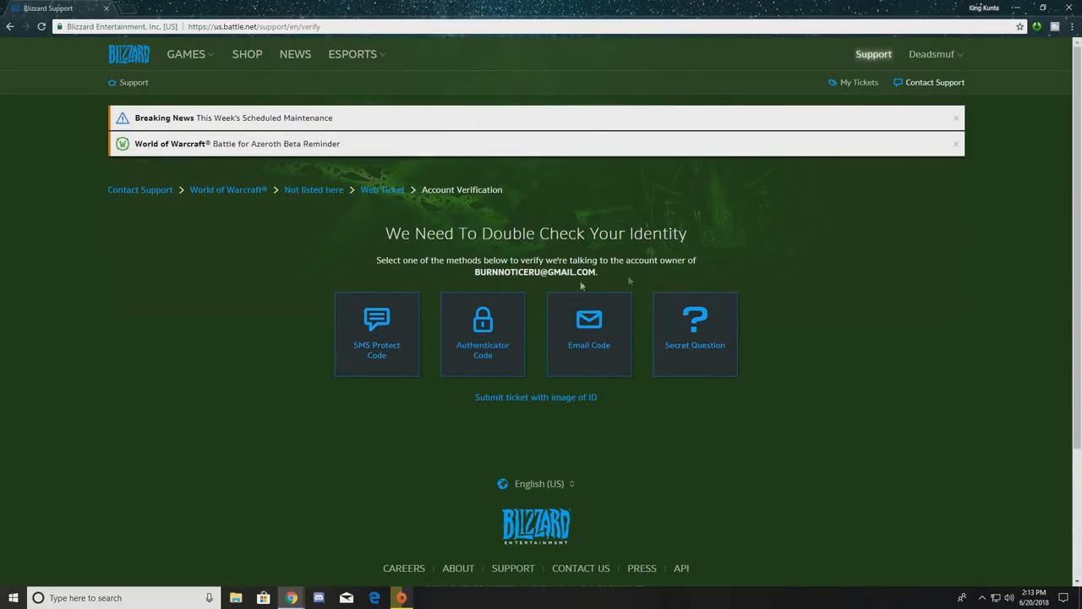
click(375, 333)
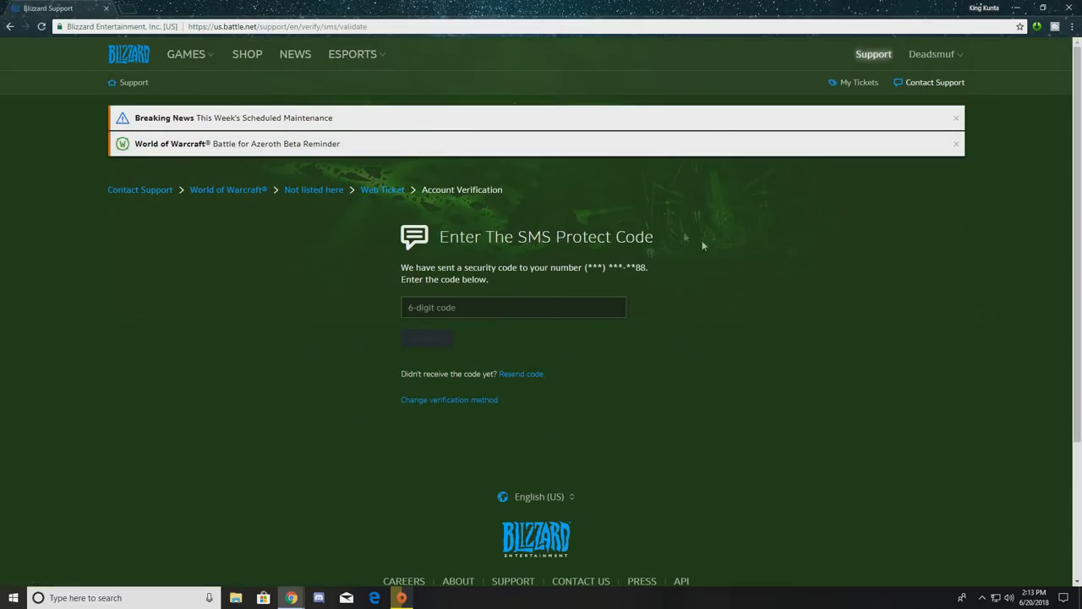
mouse_move(633, 264)
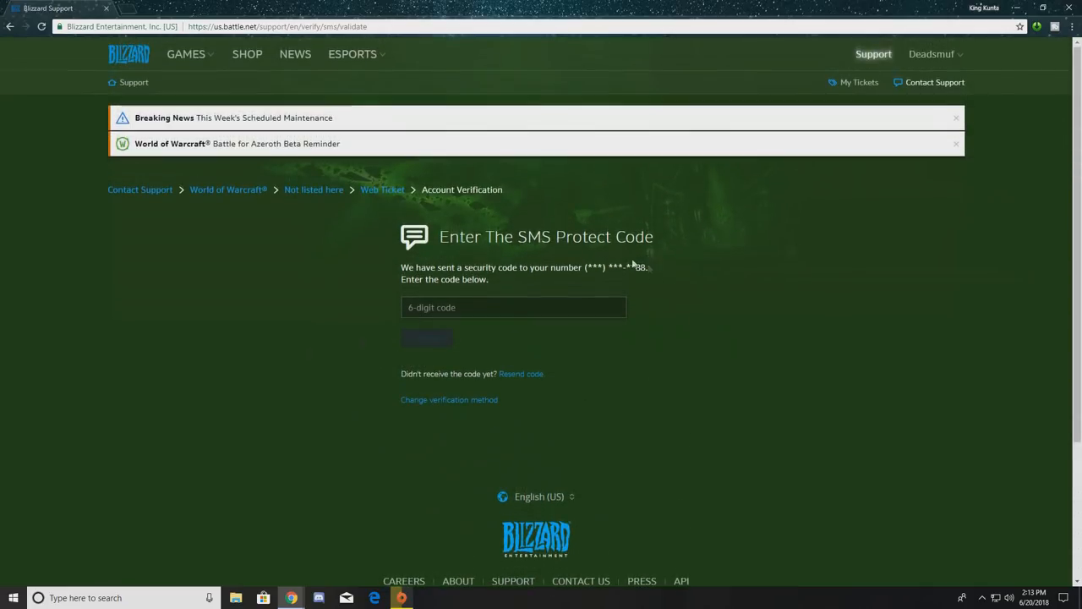
mouse_move(507, 379)
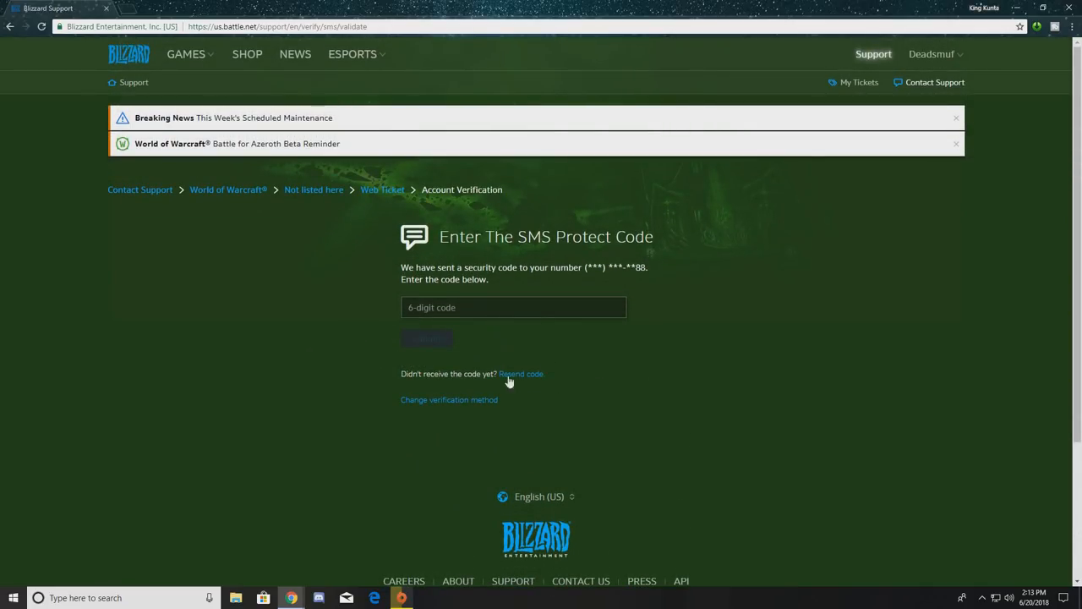
mouse_move(676, 278)
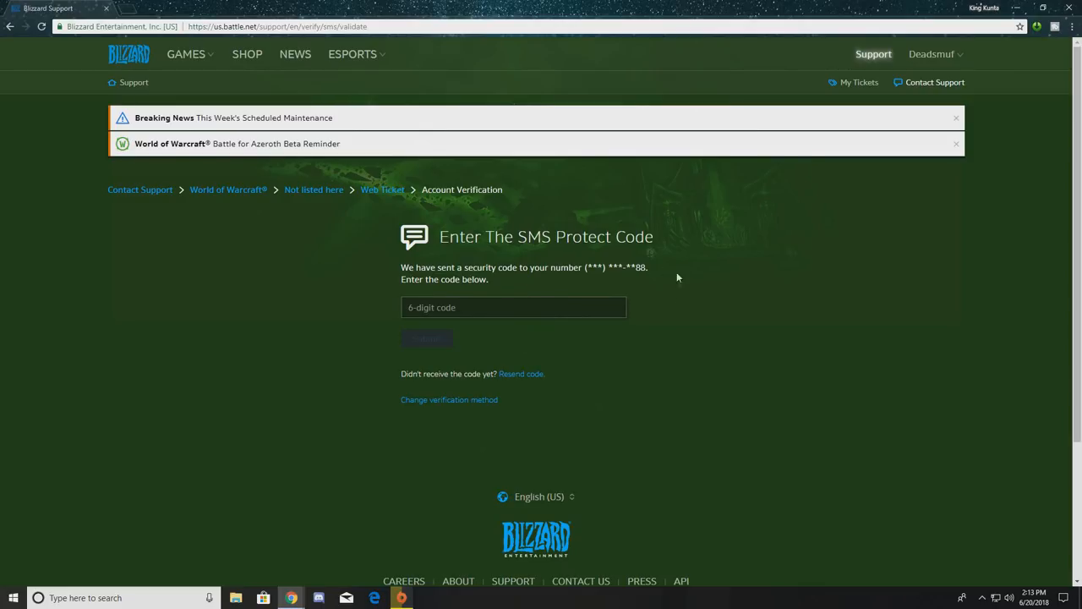
mouse_move(541, 362)
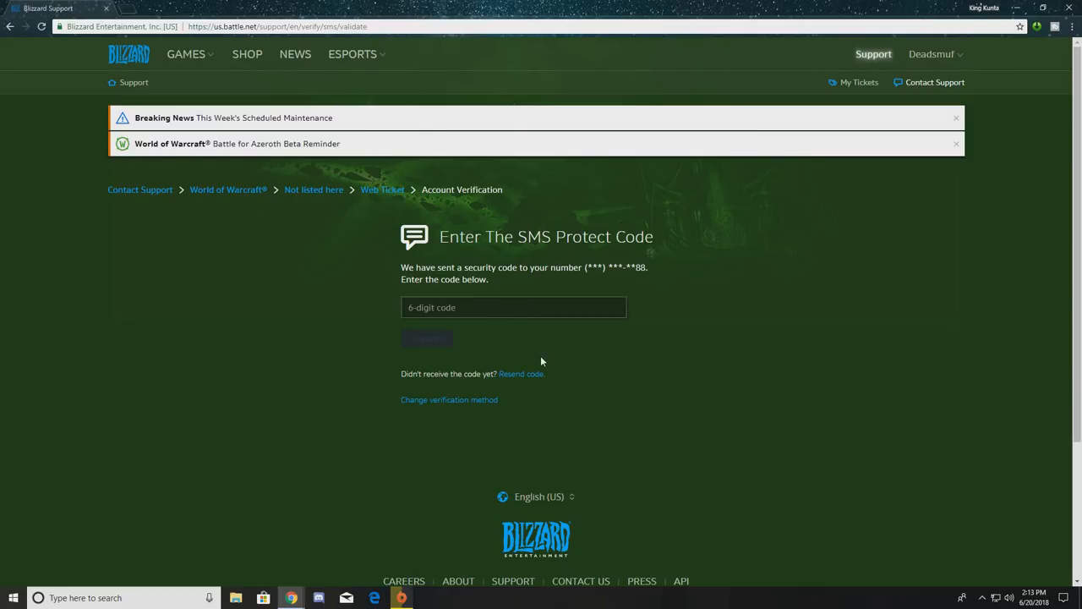
click(450, 399)
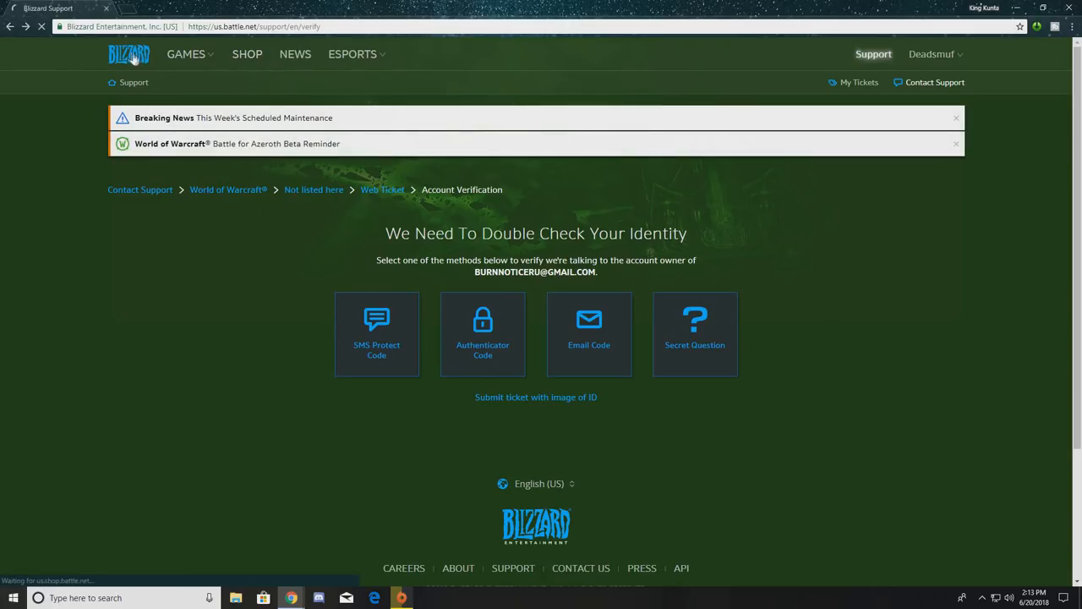
Step: Return to the Blizzard home page via the logo and view the rotating game banner
click(128, 54)
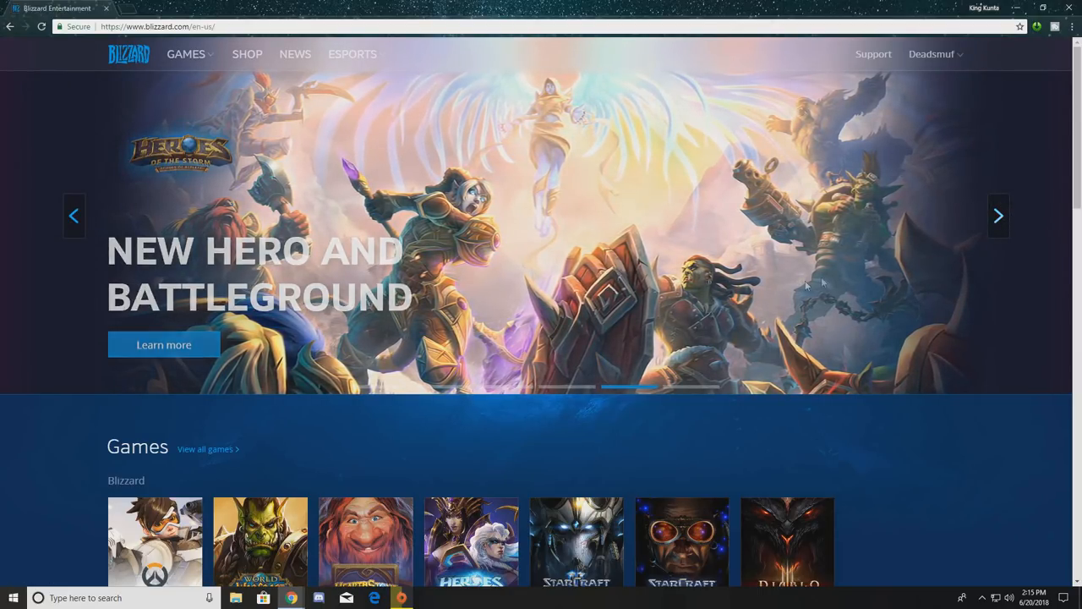
click(997, 215)
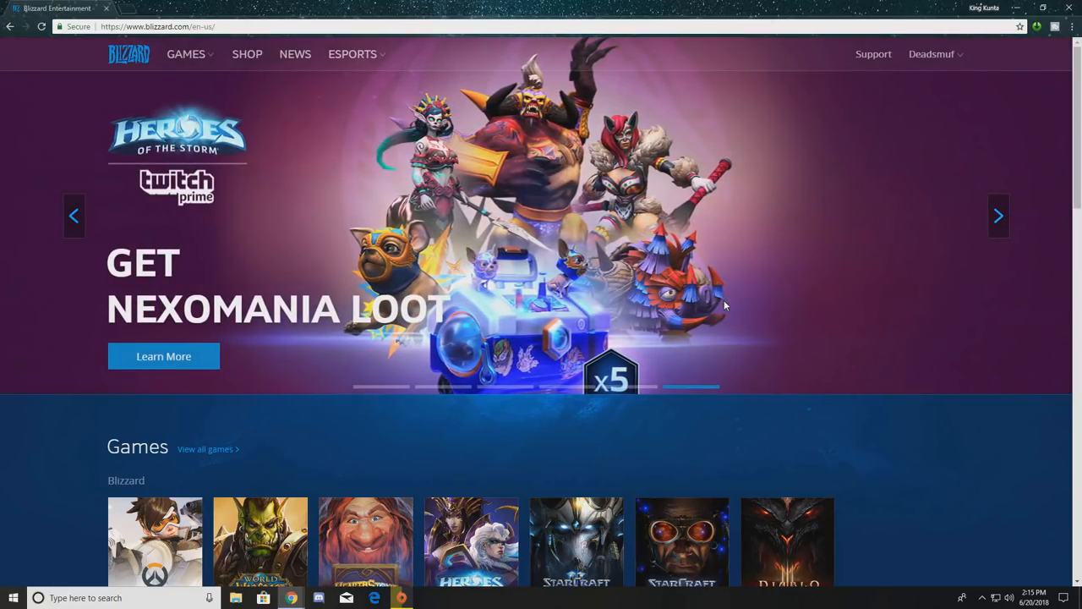